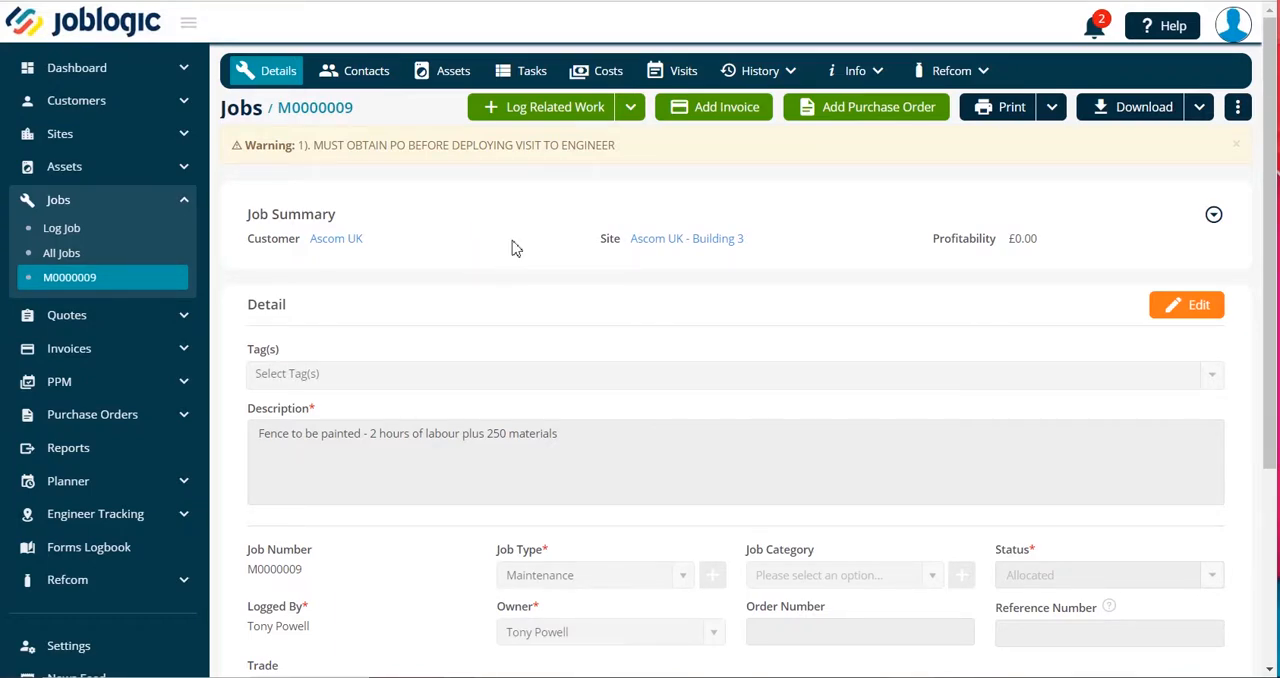
pyautogui.moveTo(513, 258)
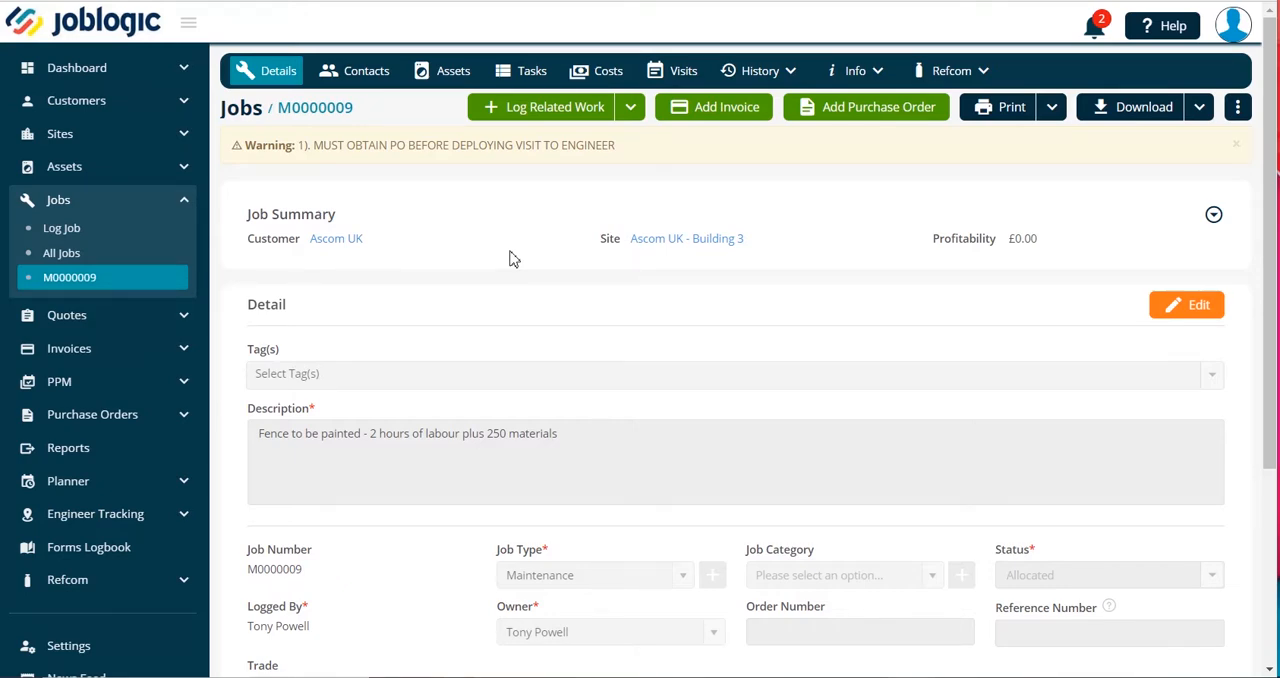
pyautogui.moveTo(414, 131)
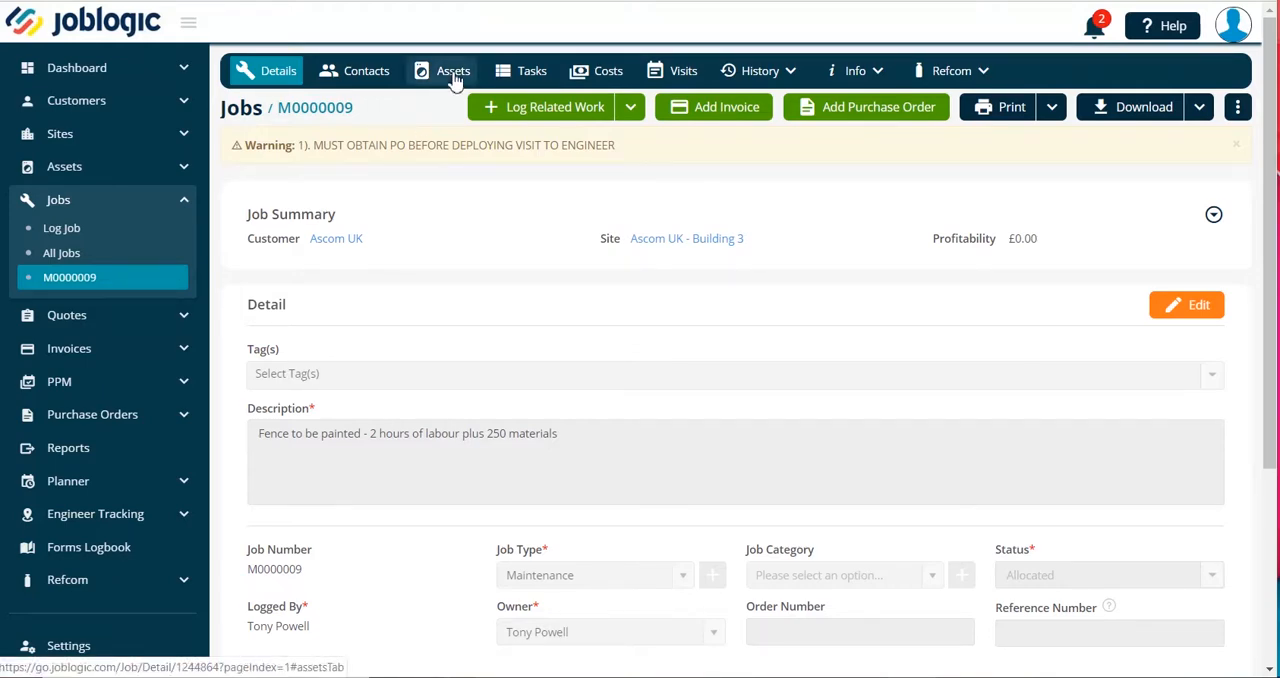
# On the Assets tab, add the Garage Combi Boiler to job M0000009's assets.
pyautogui.click(452, 70)
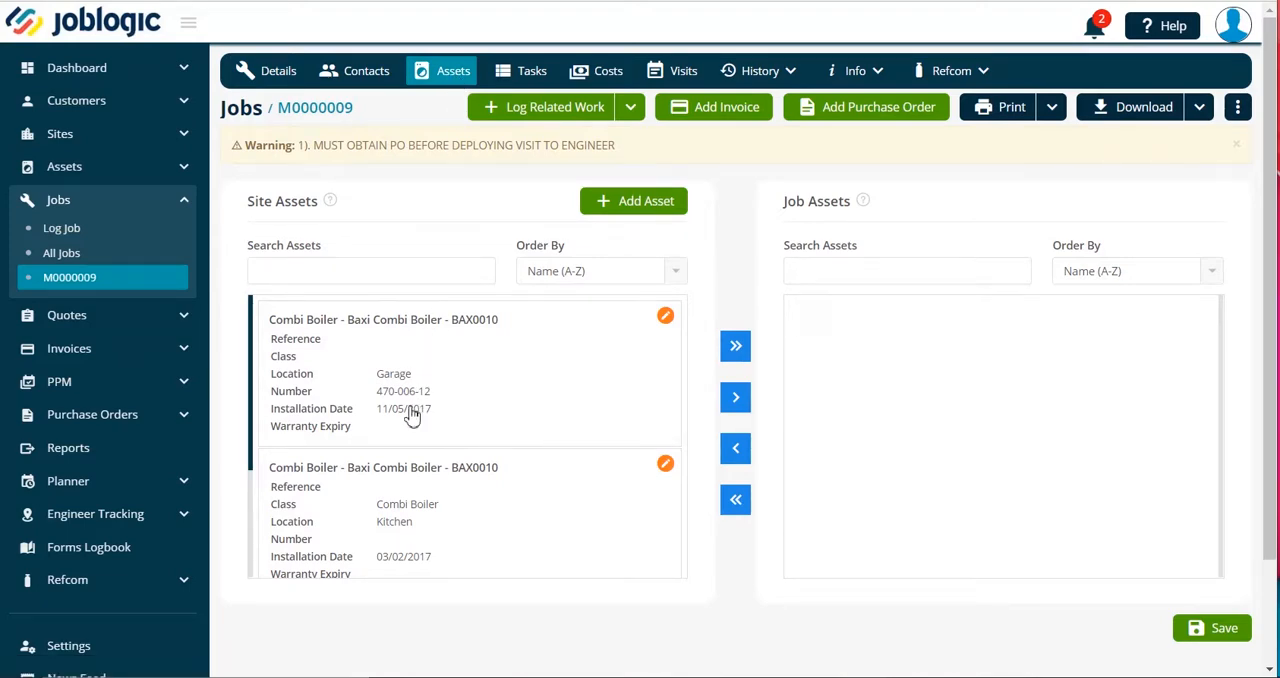
pyautogui.moveTo(405, 577)
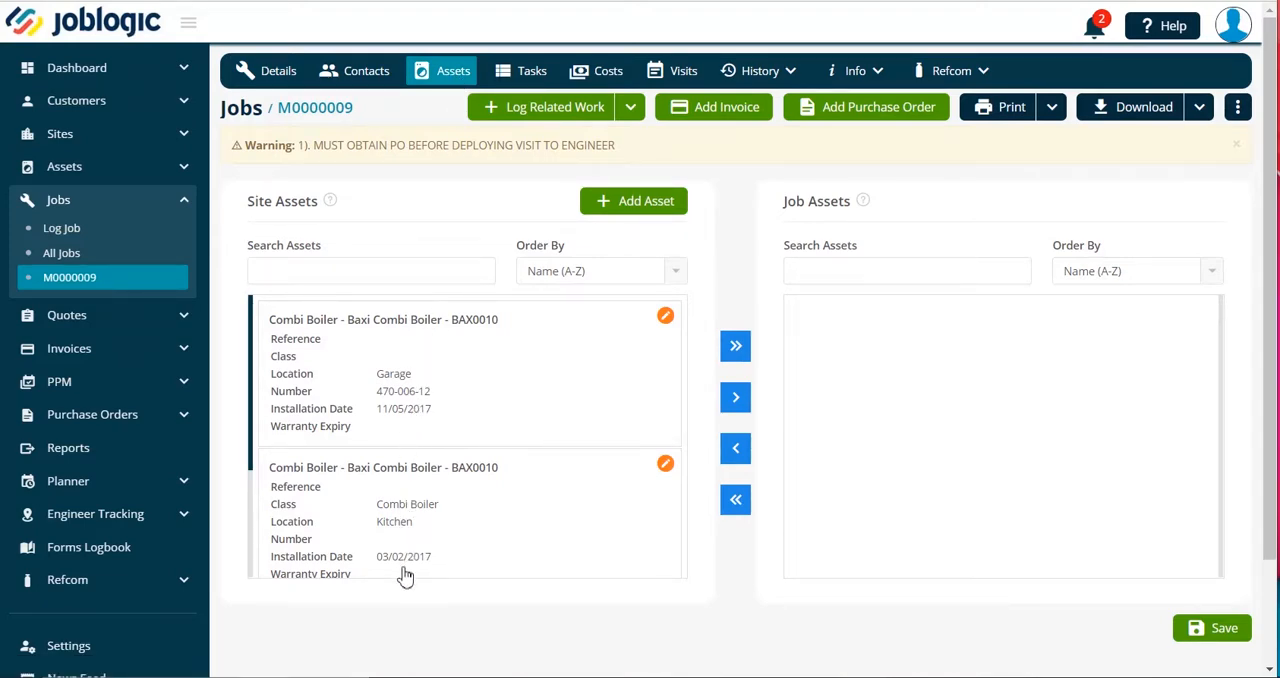
pyautogui.scroll(-3)
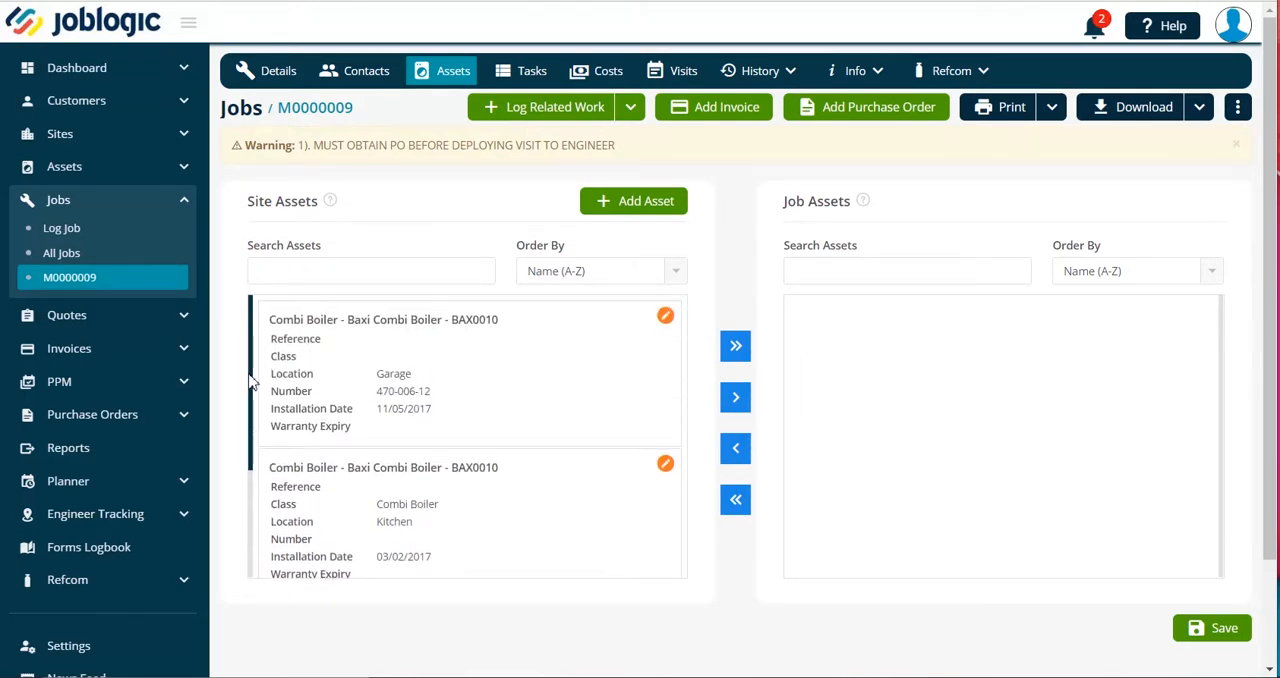
pyautogui.moveTo(489, 393)
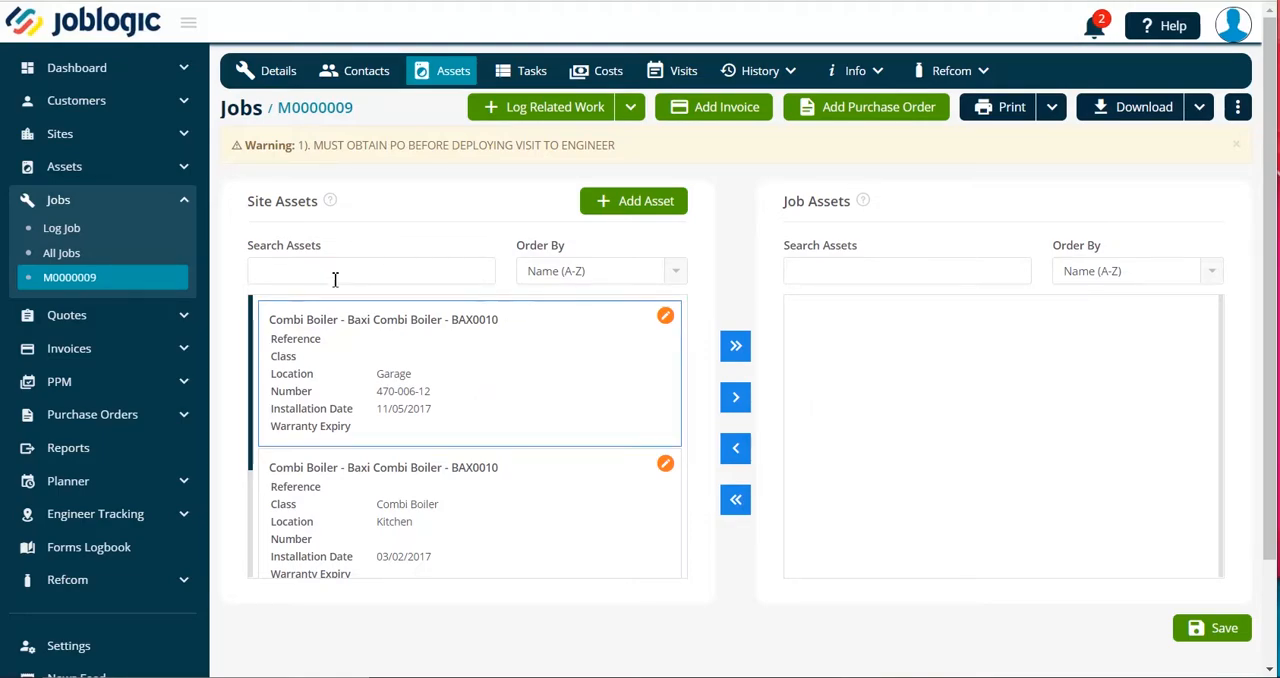
pyautogui.moveTo(735, 397)
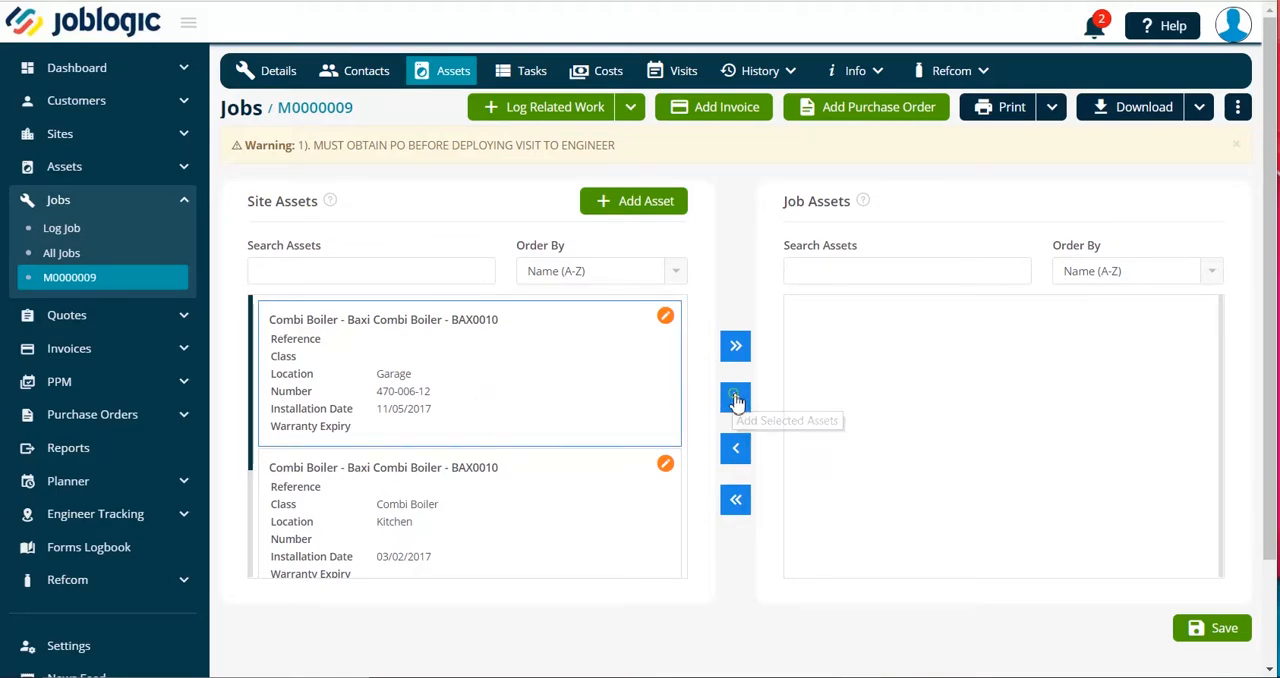
pyautogui.click(735, 400)
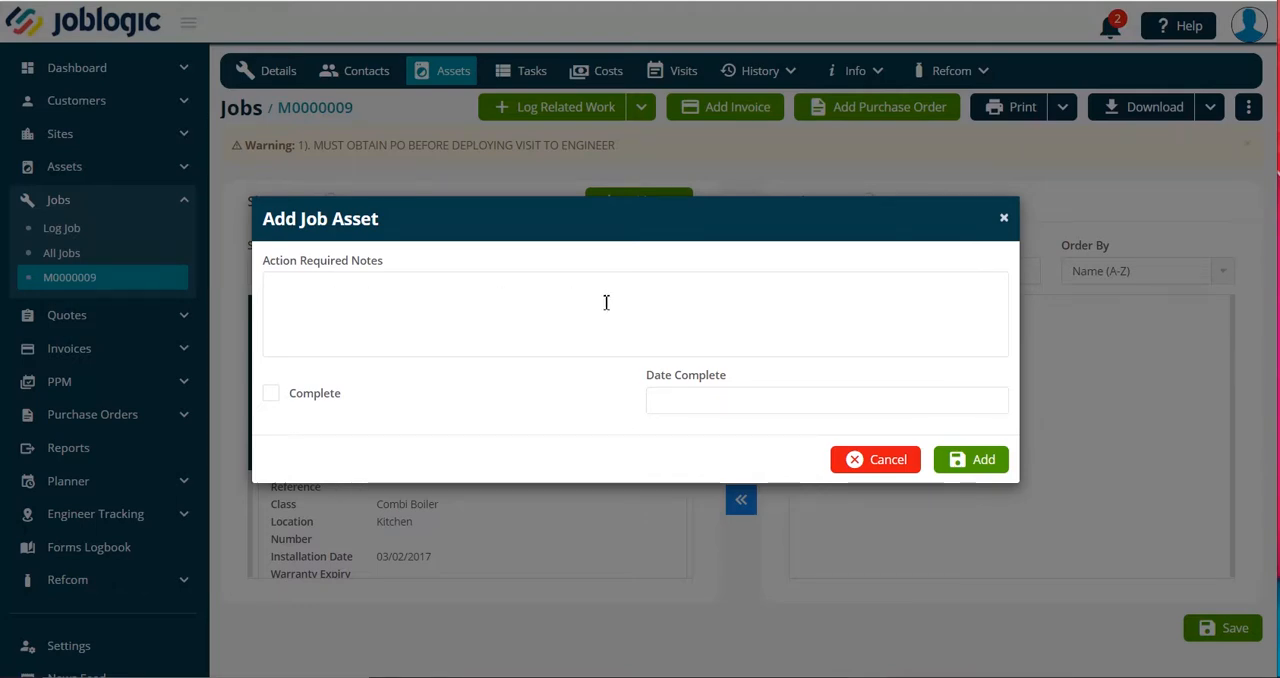
# Confirm the Add Job Asset dialog with empty notes.
pyautogui.click(826, 400)
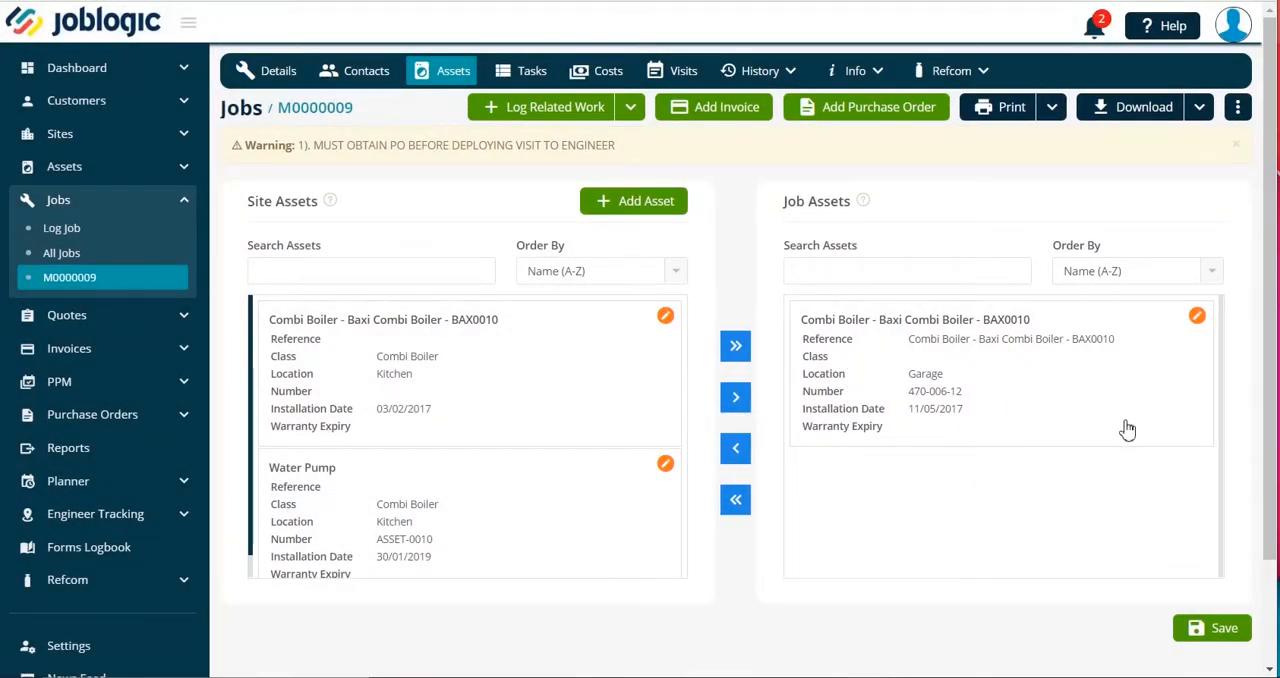
pyautogui.moveTo(1004, 525)
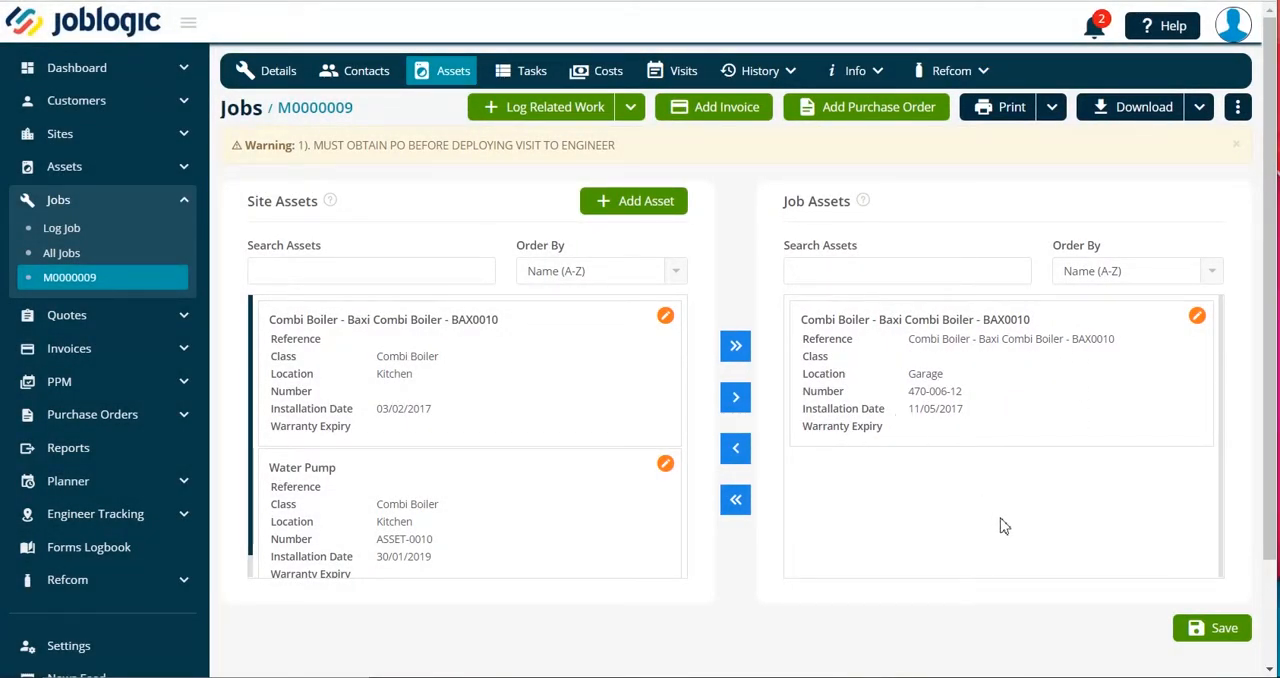
# Save job M0000009's asset list with the Garage Combi Boiler assigned.
pyautogui.click(1211, 628)
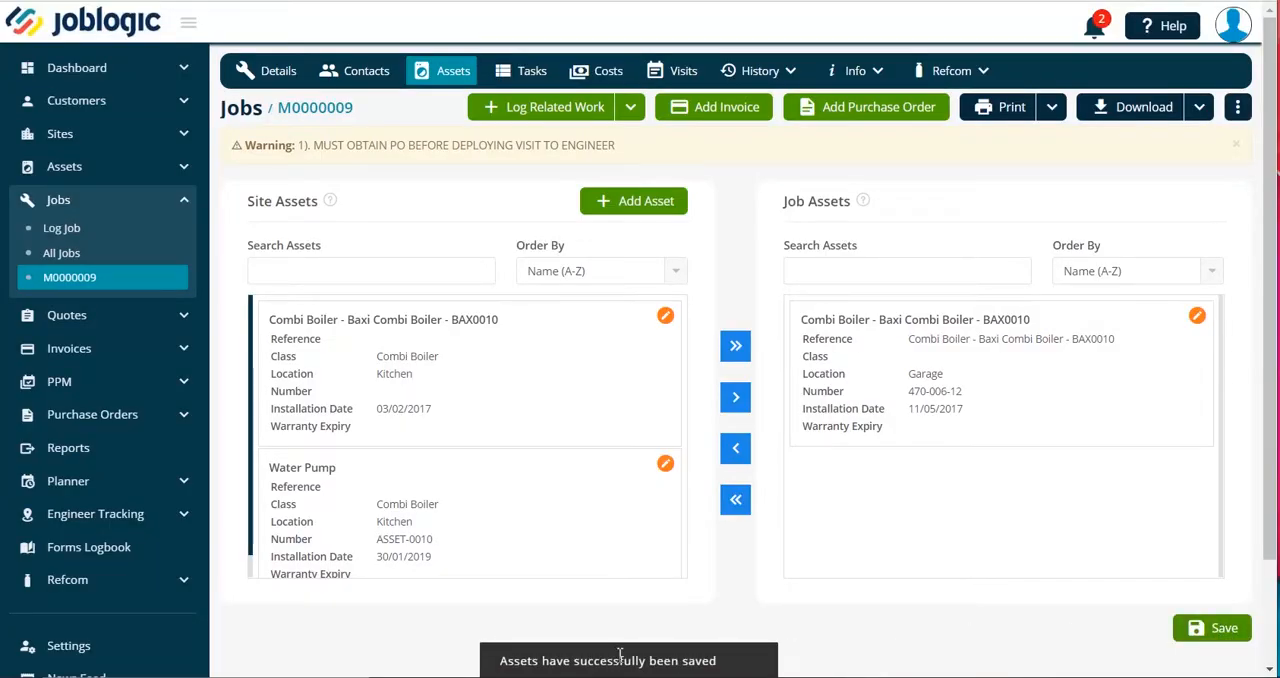
pyautogui.moveTo(909, 461)
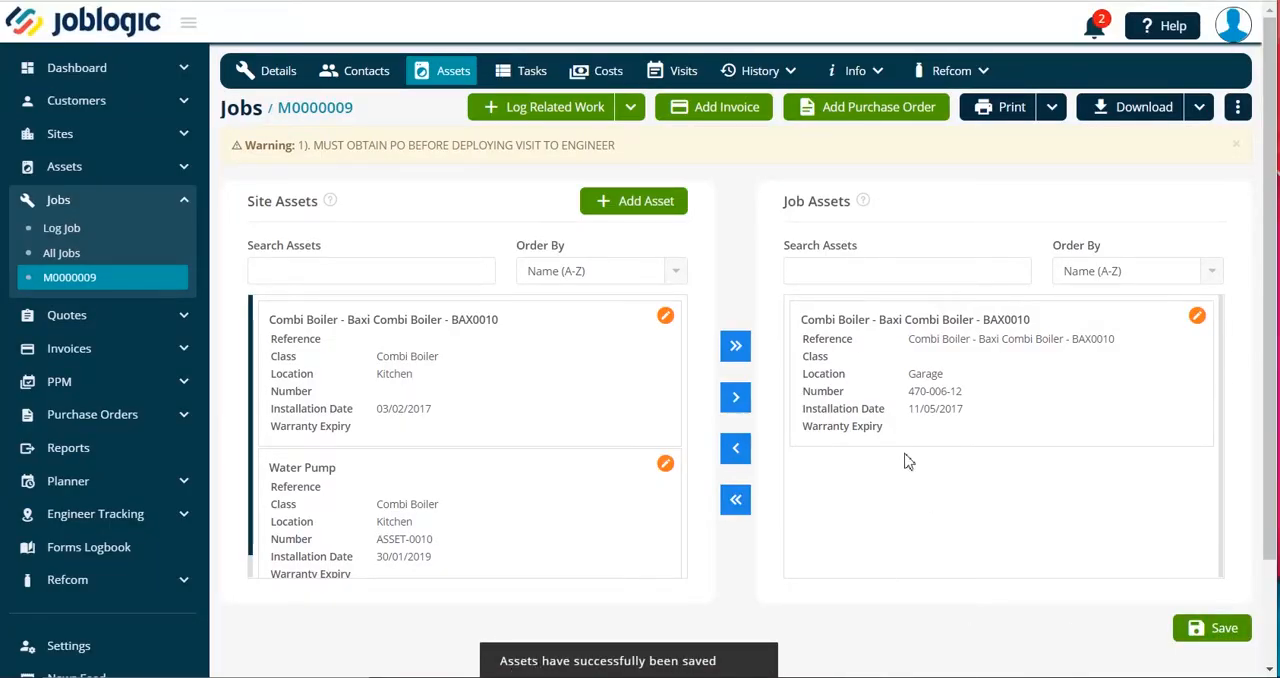
pyautogui.moveTo(892, 438)
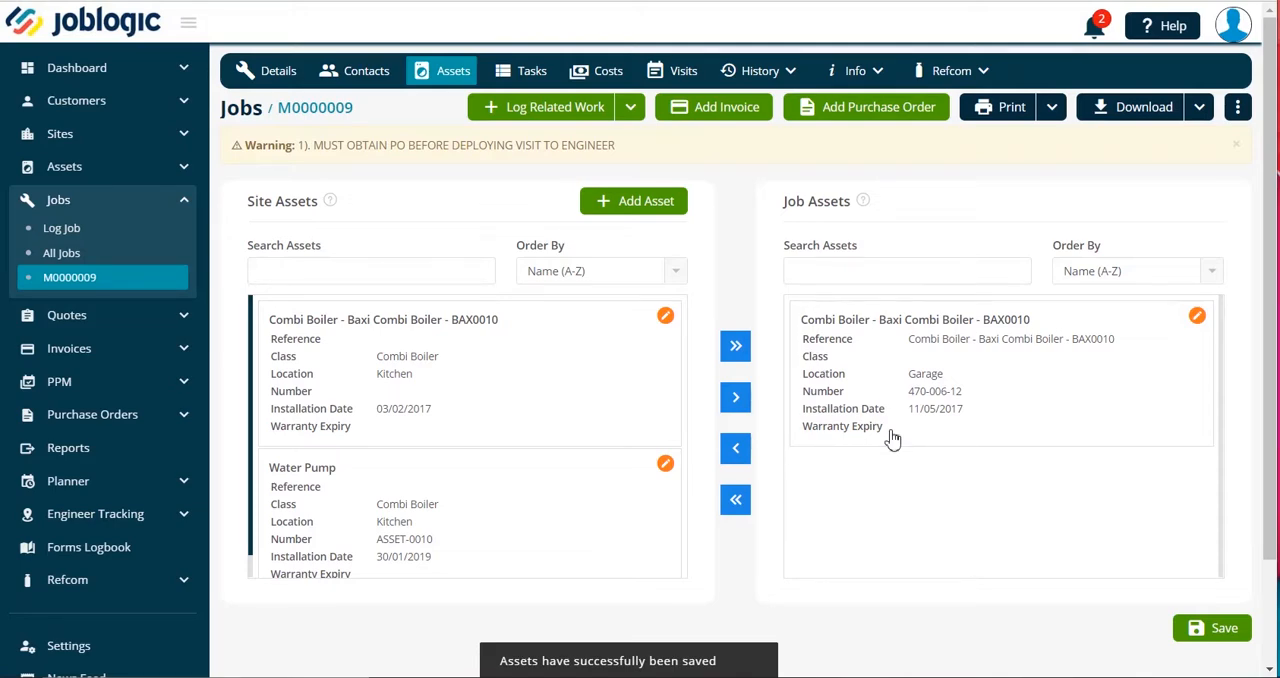
pyautogui.moveTo(523, 322)
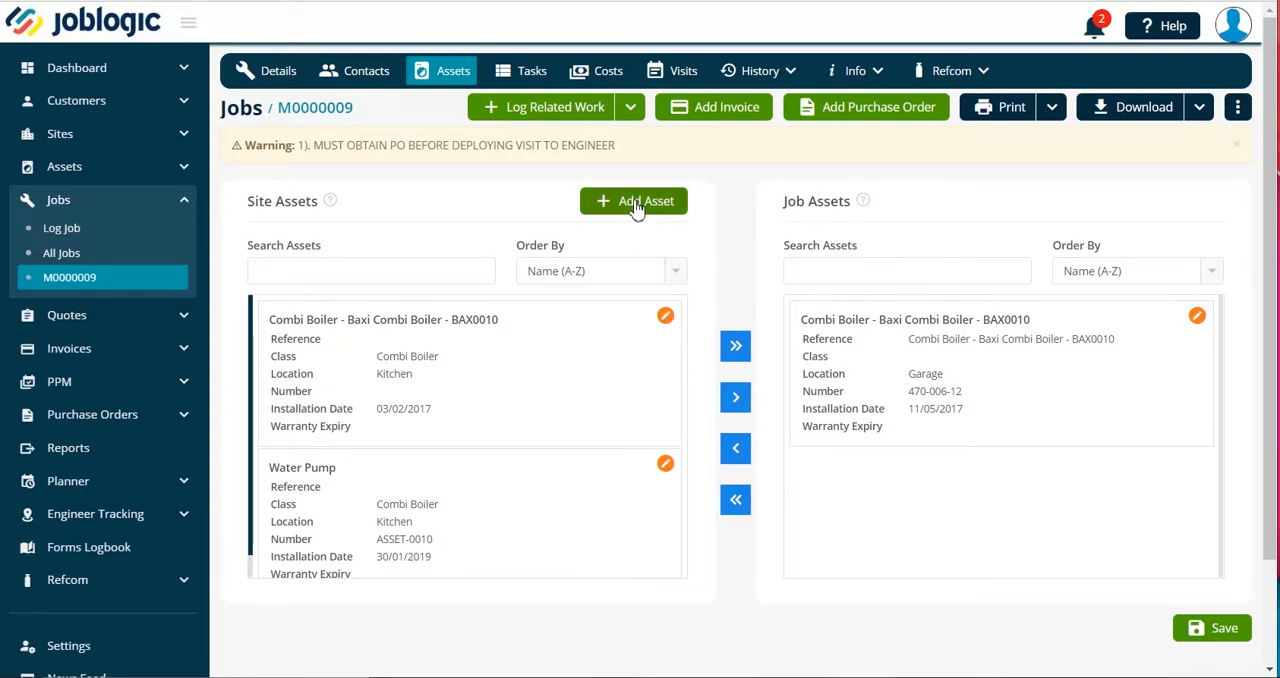
pyautogui.click(633, 201)
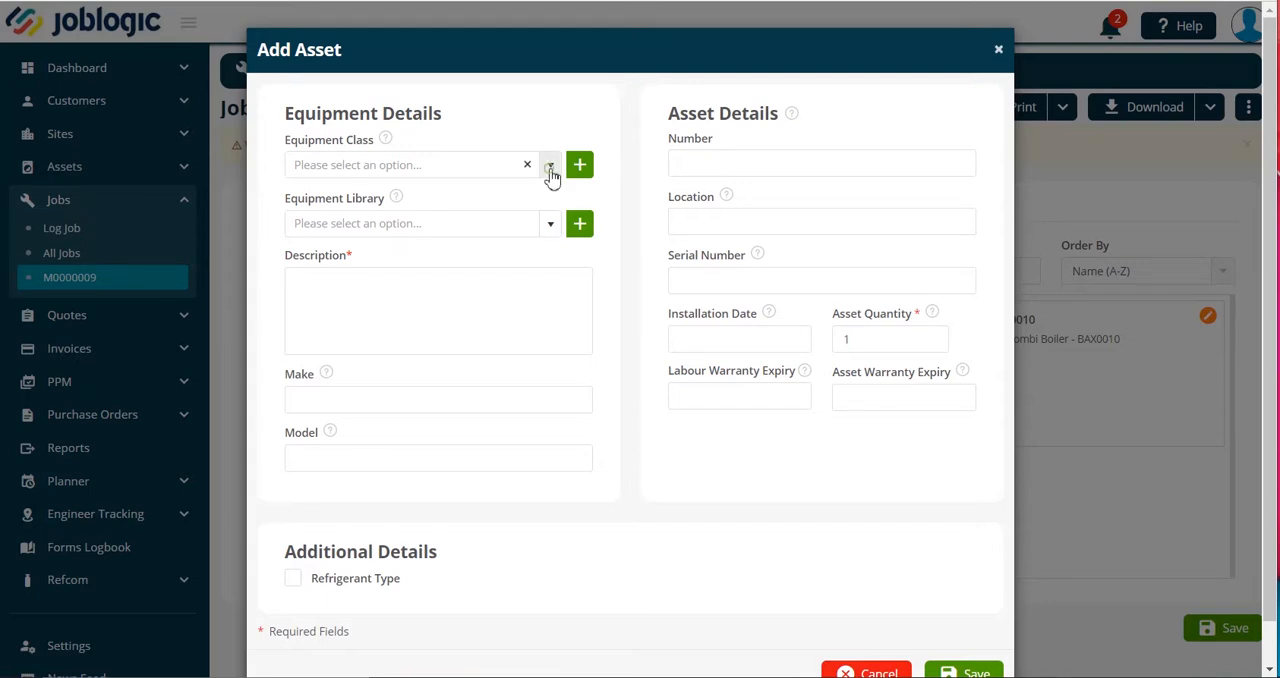
pyautogui.moveTo(561, 228)
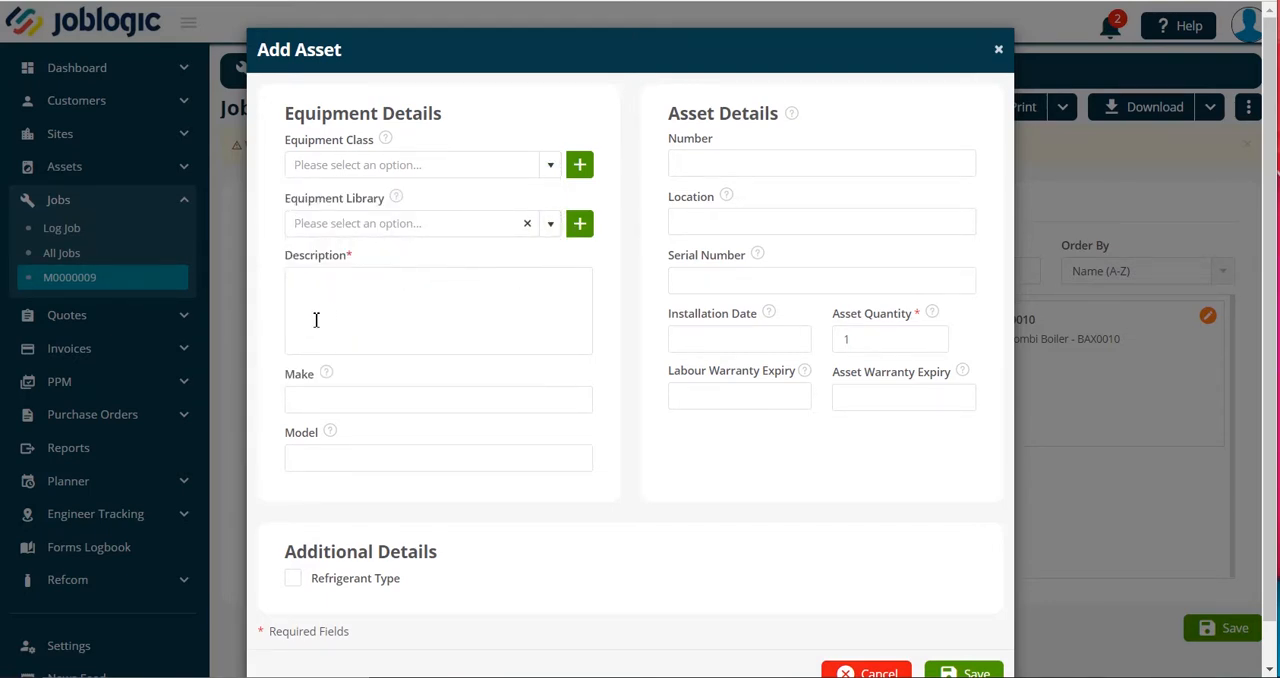
pyautogui.moveTo(555, 267)
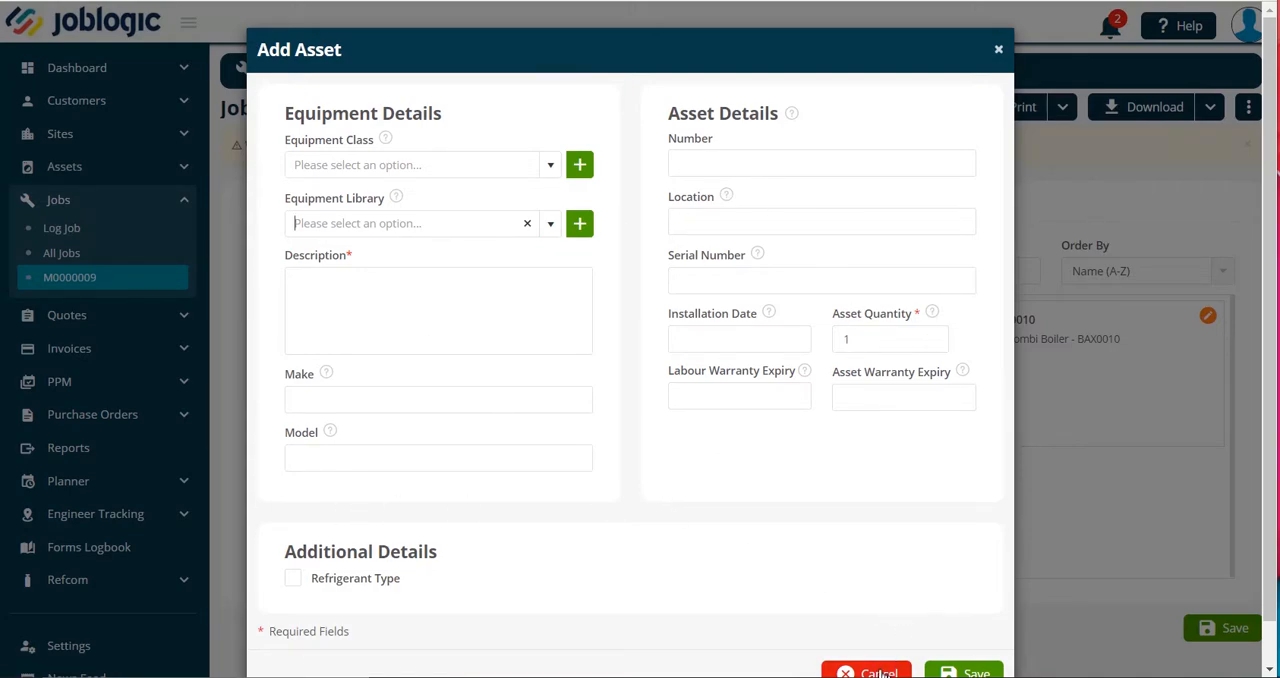
pyautogui.click(996, 48)
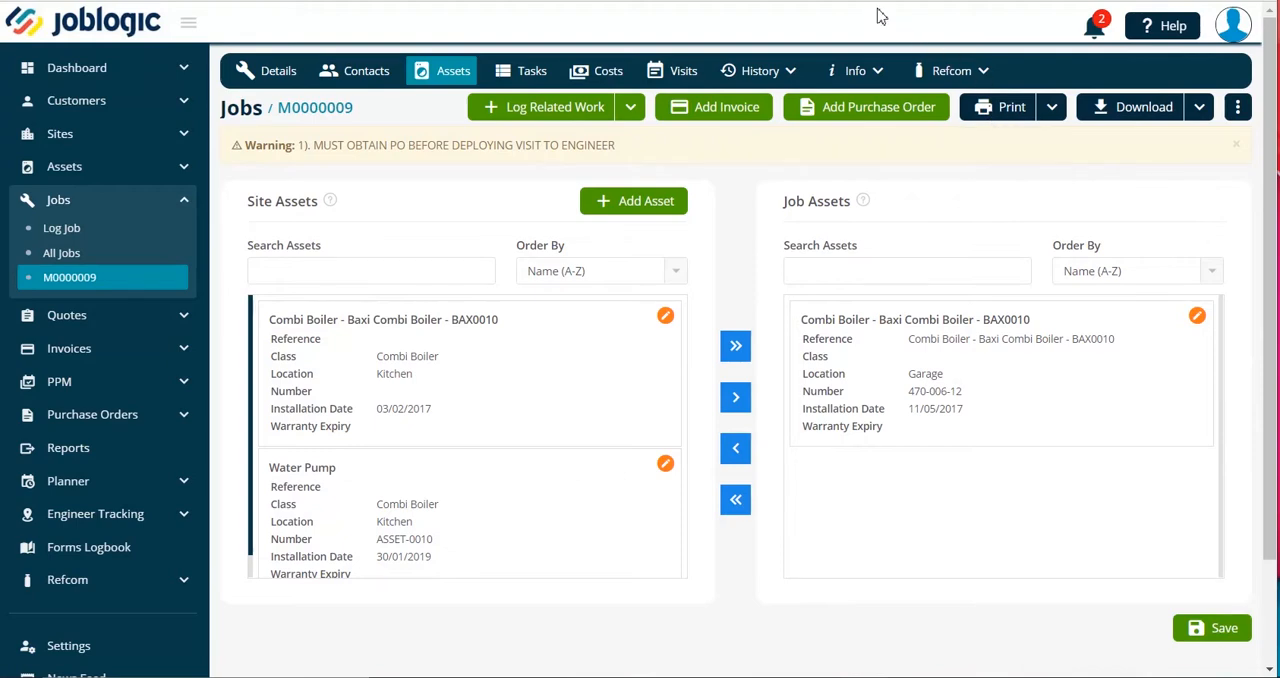